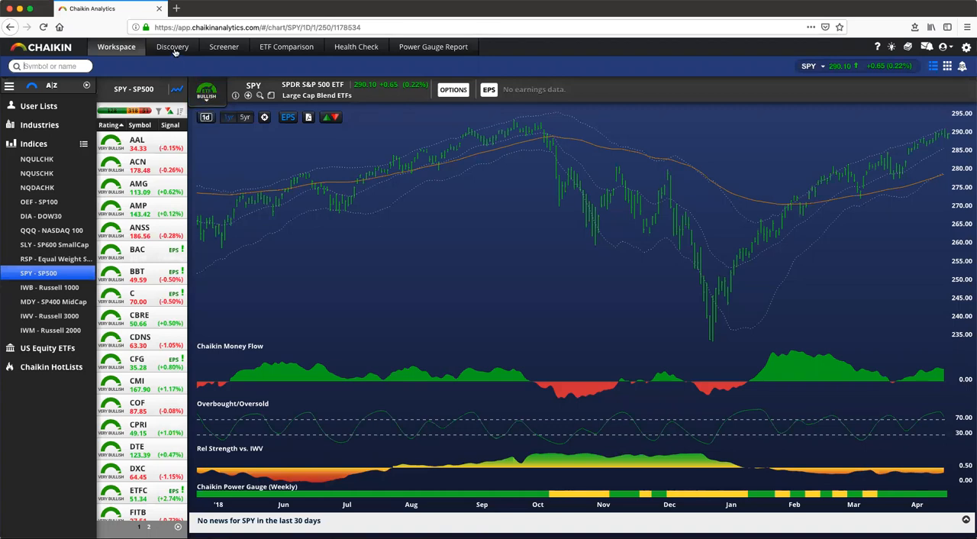
- Go to the Discovery Engine, currently showing stock ideas based on AAPL
{"action": "left_click", "coordinate": [170, 46]}
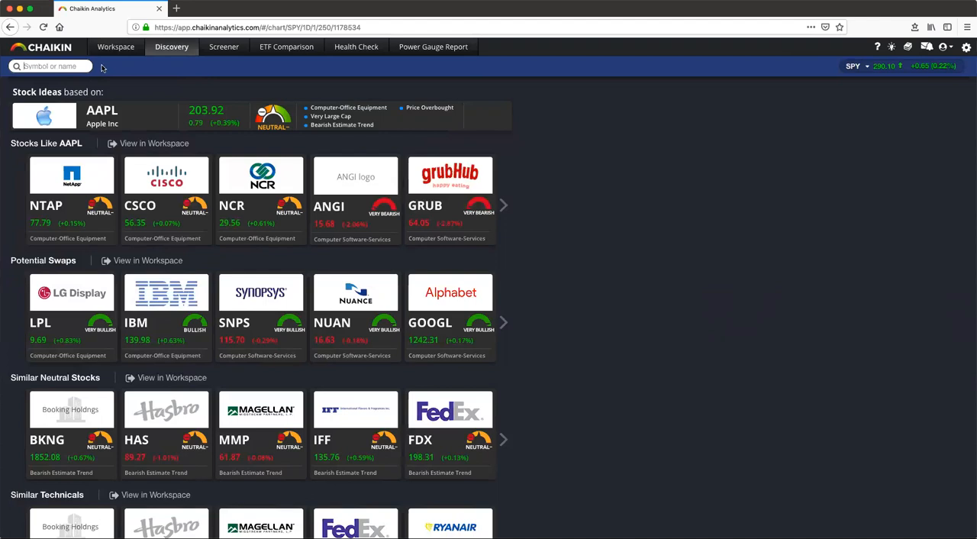
- Reseed Discovery with GOOGL so ideas are based on Alphabet Inc
{"action": "type", "text": "googl"}
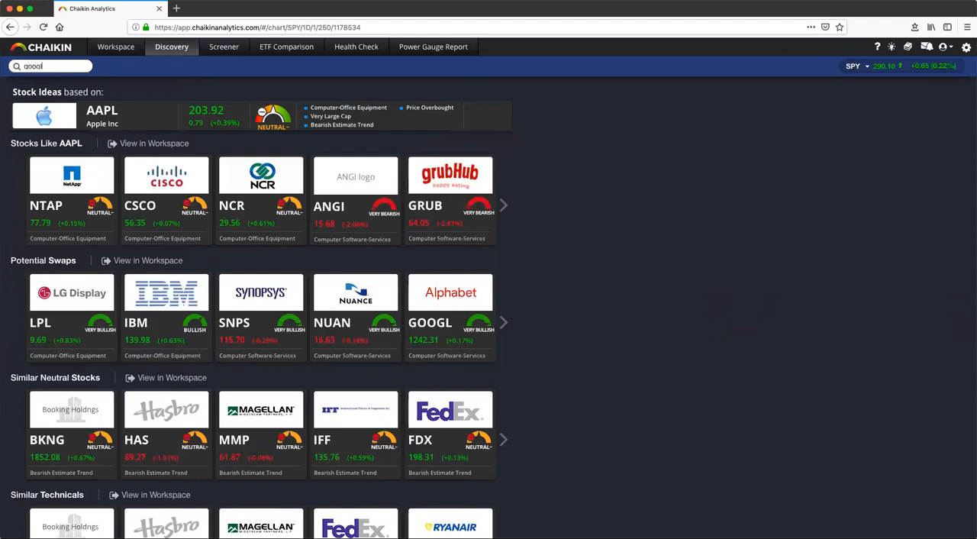
{"action": "type", "text": "GOOGL"}
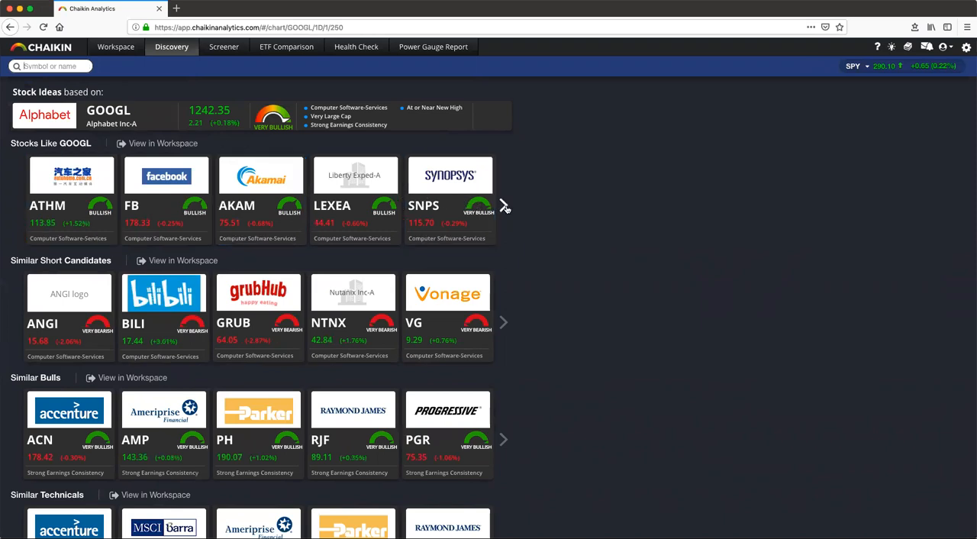
- Page the Stocks Like GOOGL row forward to PRGS, SNX, OTEX, YNDX and CACI
{"action": "left_click", "coordinate": [503, 206]}
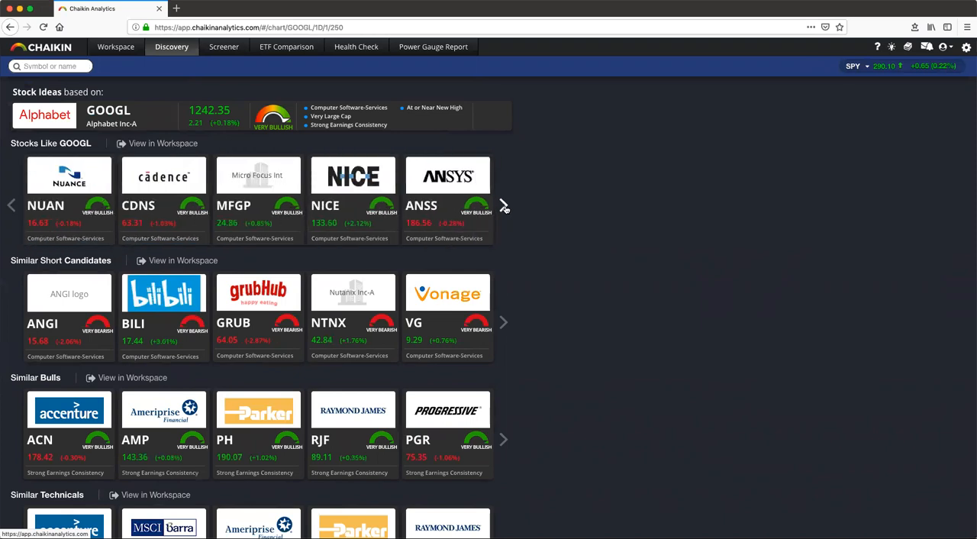
{"action": "left_click", "coordinate": [504, 205]}
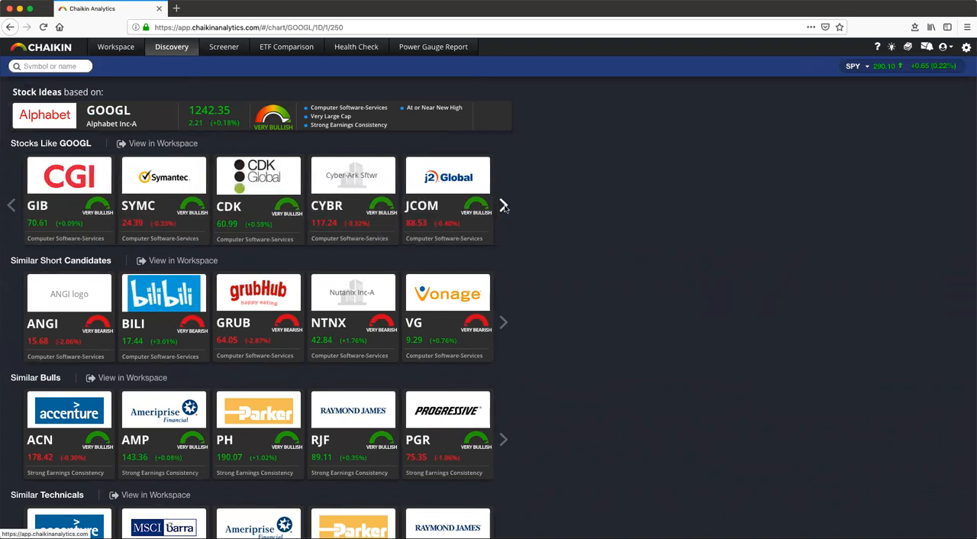
{"action": "left_click", "coordinate": [504, 205]}
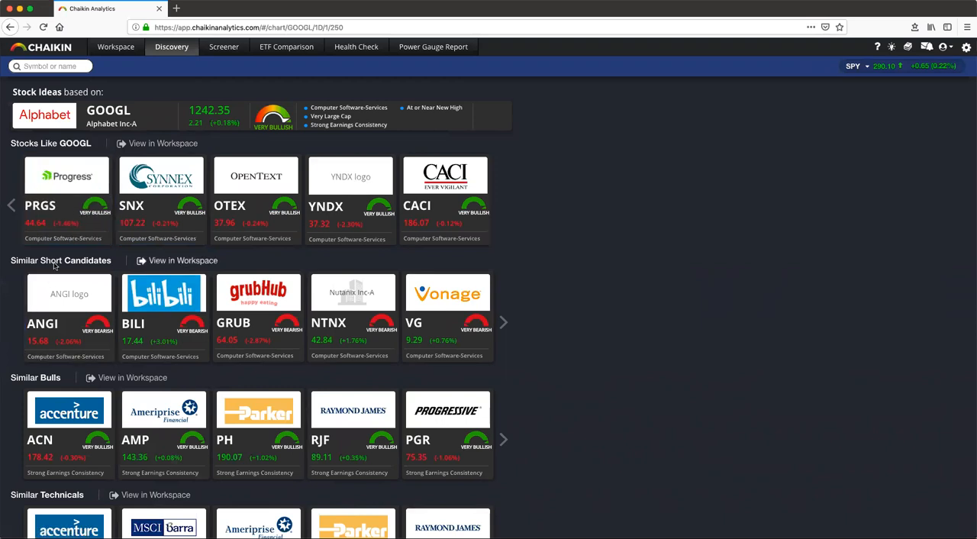
{"action": "scroll", "scroll_direction": "down", "scroll_amount": 3}
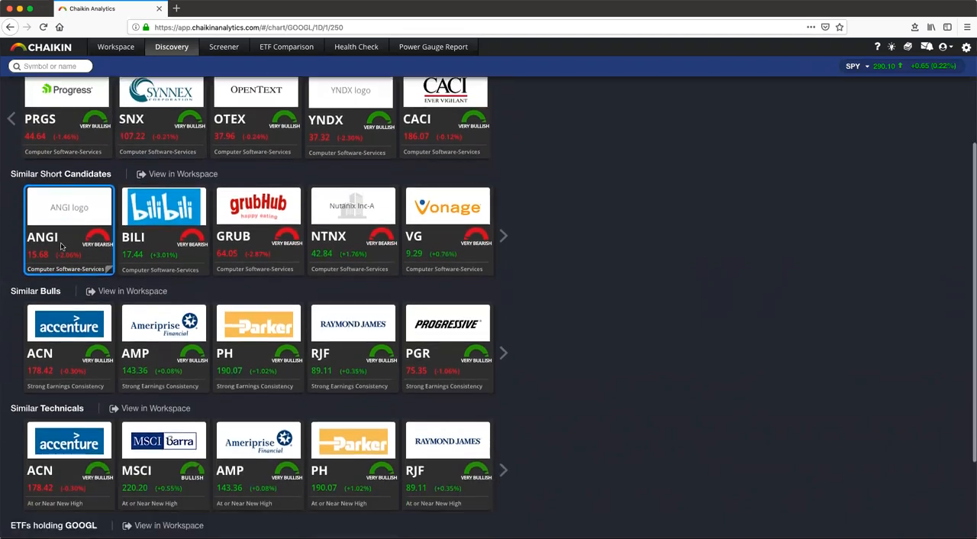
{"action": "scroll", "scroll_direction": "down", "scroll_amount": 3}
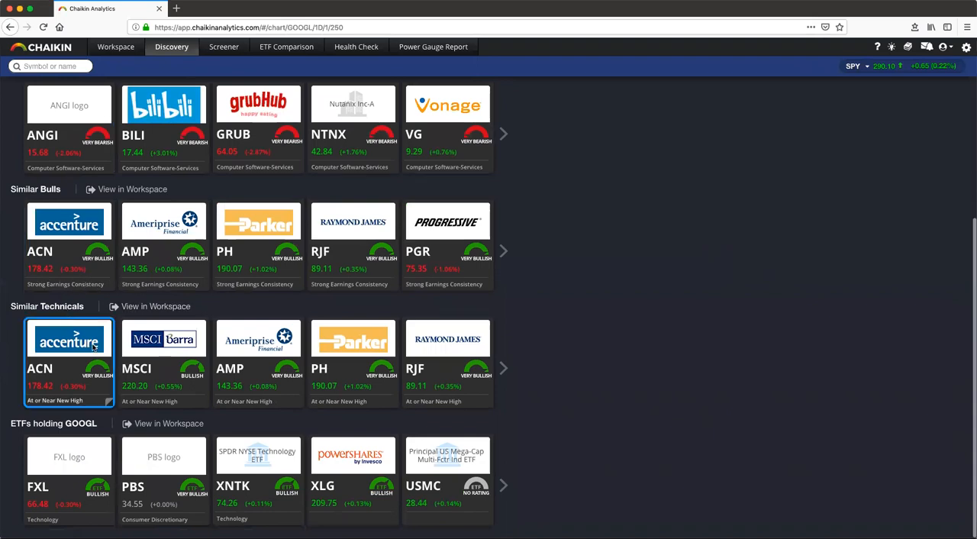
{"action": "mouse_move", "coordinate": [69, 456]}
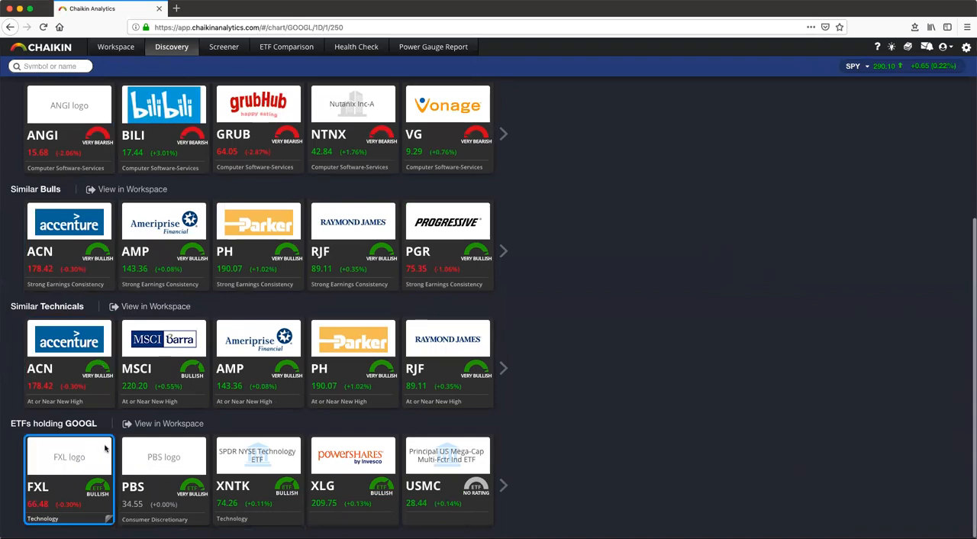
{"action": "mouse_move", "coordinate": [101, 455]}
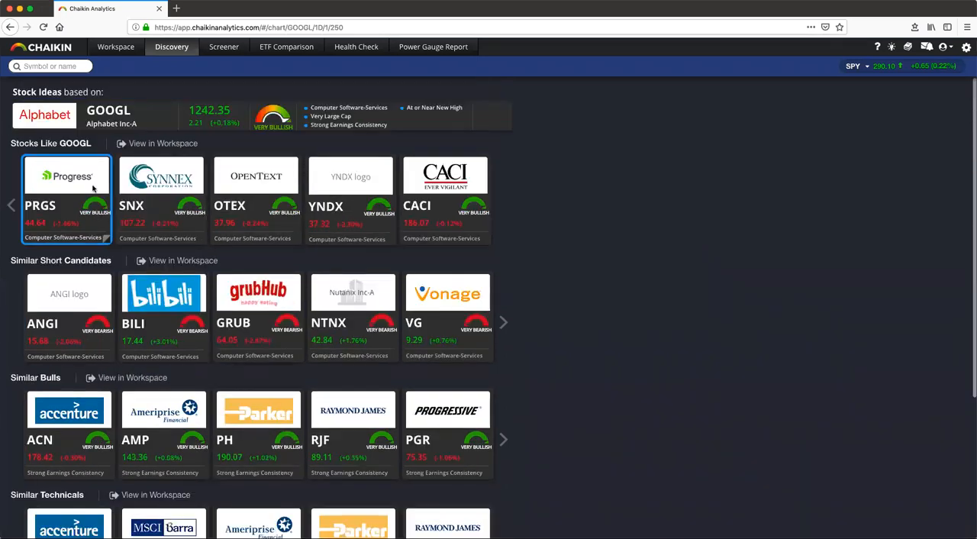
{"action": "mouse_move", "coordinate": [162, 144]}
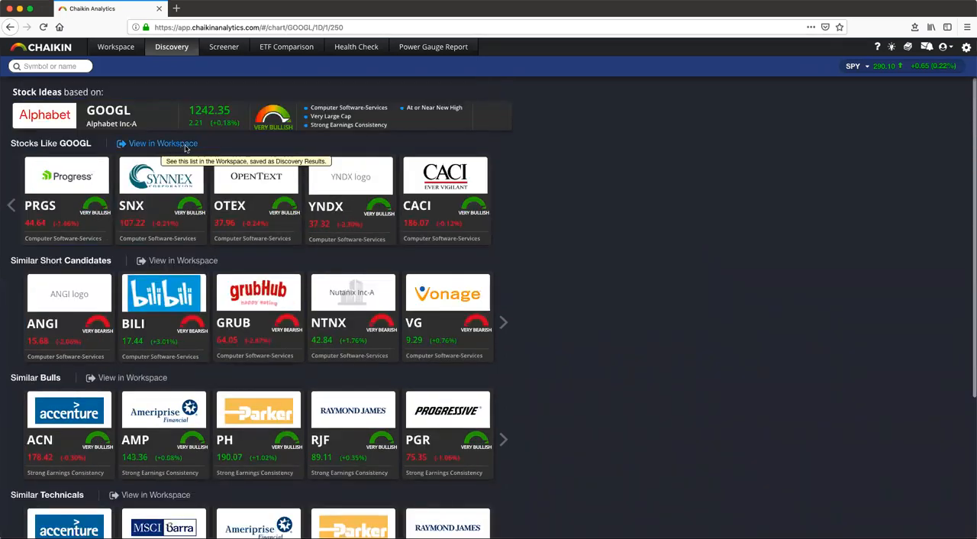
{"action": "mouse_move", "coordinate": [175, 144]}
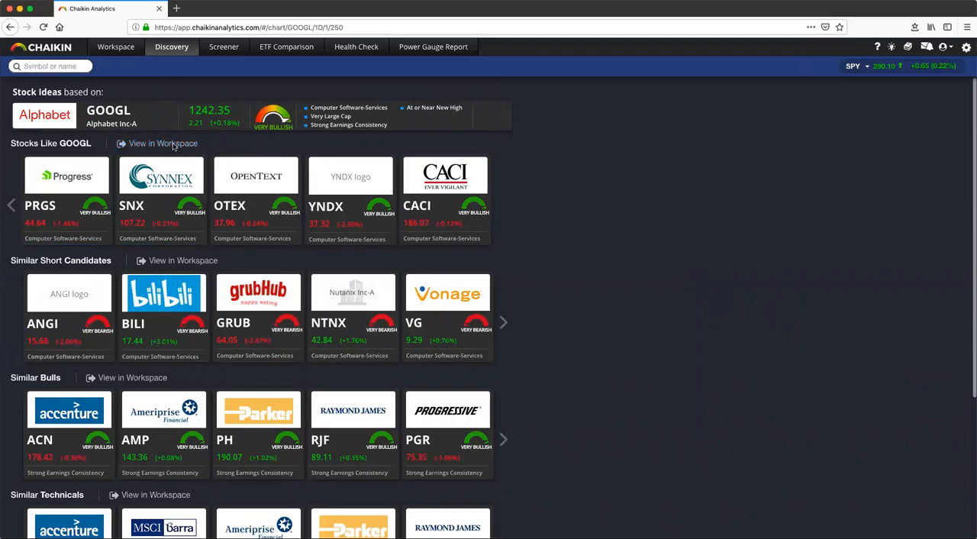
{"action": "mouse_move", "coordinate": [163, 143]}
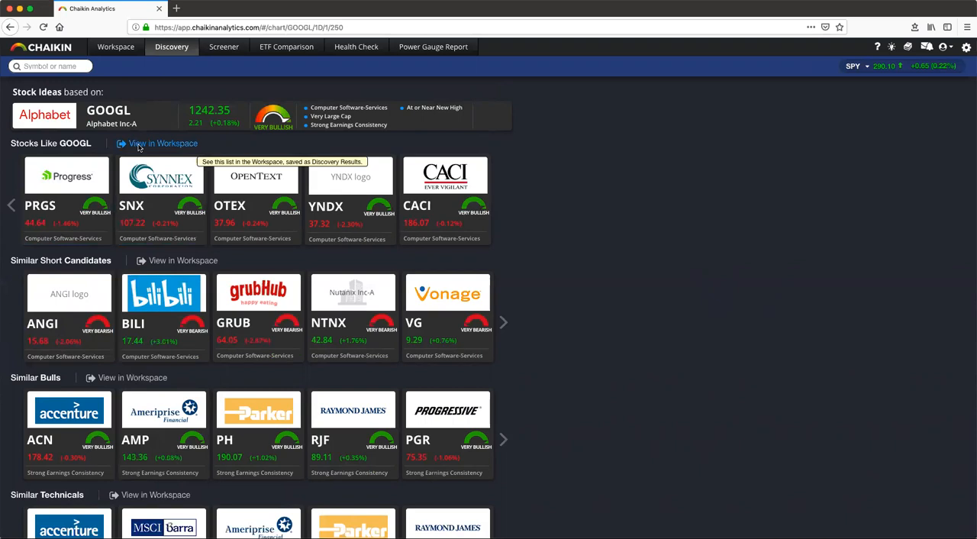
- Send the Stocks Like GOOGL list to the Workspace as Discovery Results
{"action": "left_click", "coordinate": [116, 46]}
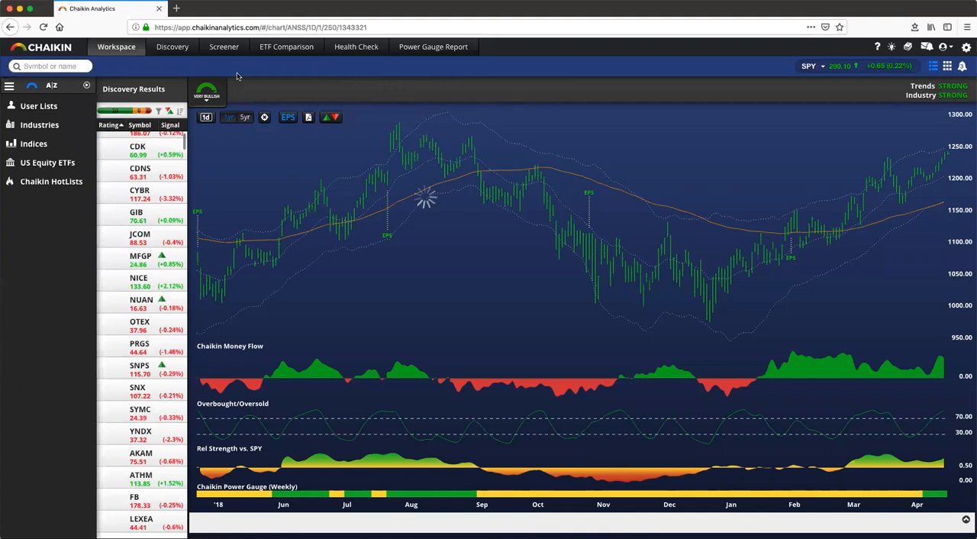
- Expand User Lists to reveal Discovery Results with the ANSS chart shown
{"action": "left_click", "coordinate": [39, 105]}
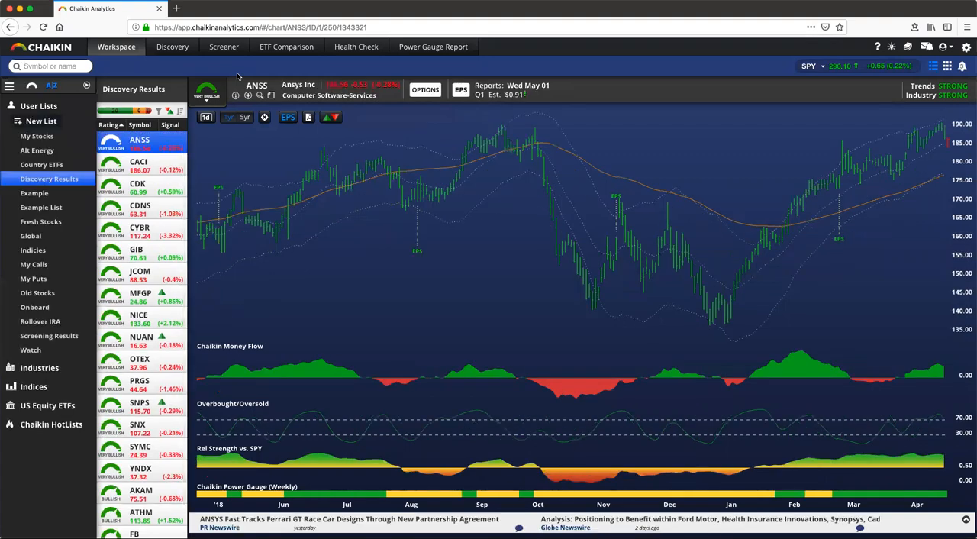